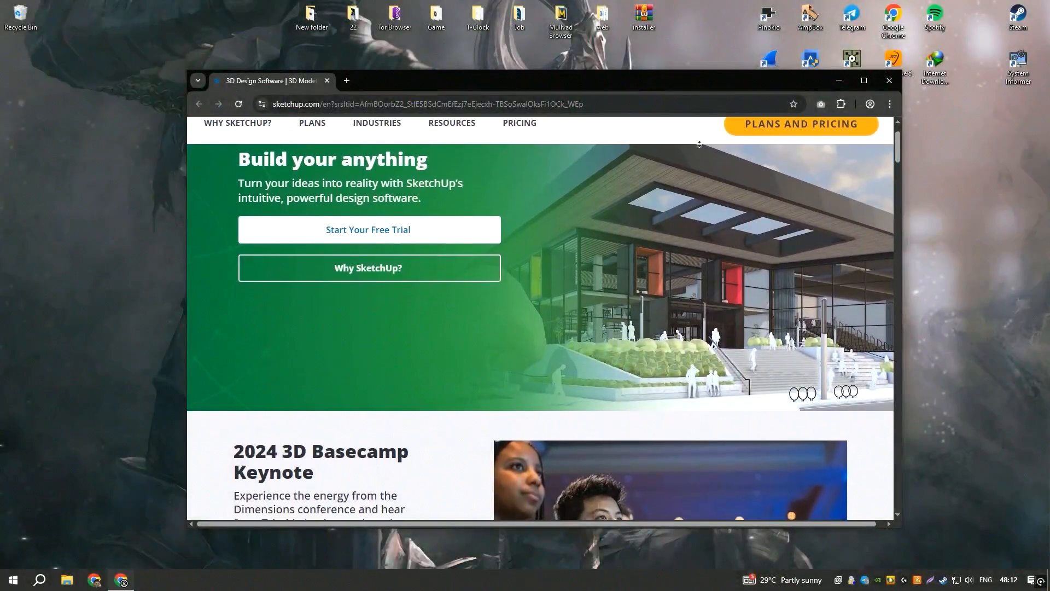
Browse down through the sketchup.com homepage in Chrome and return toward the top
scroll(down, 3)
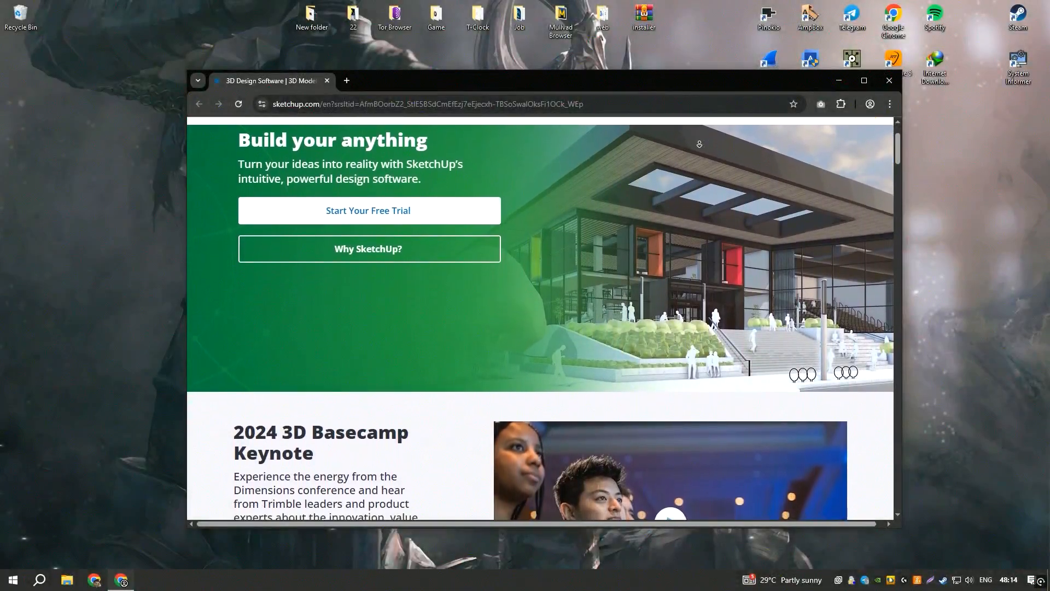
scroll(down, 3)
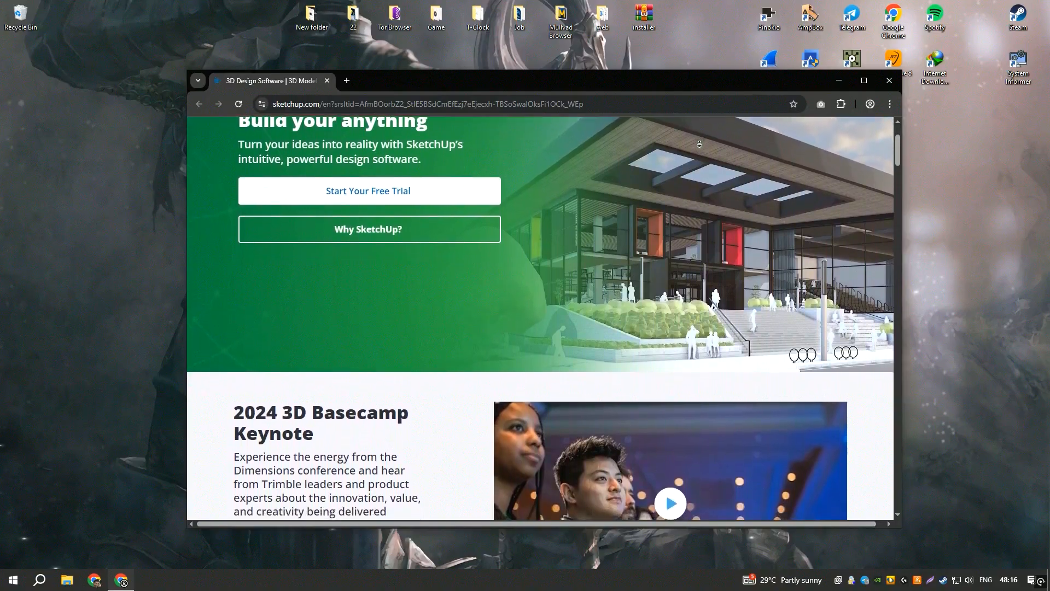
scroll(down, 3)
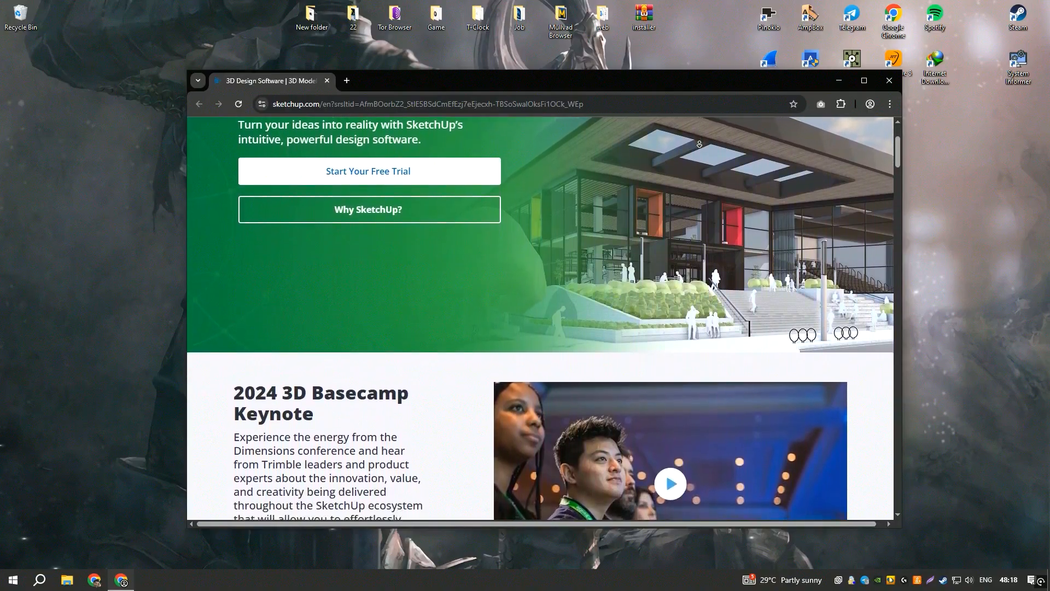
scroll(down, 3)
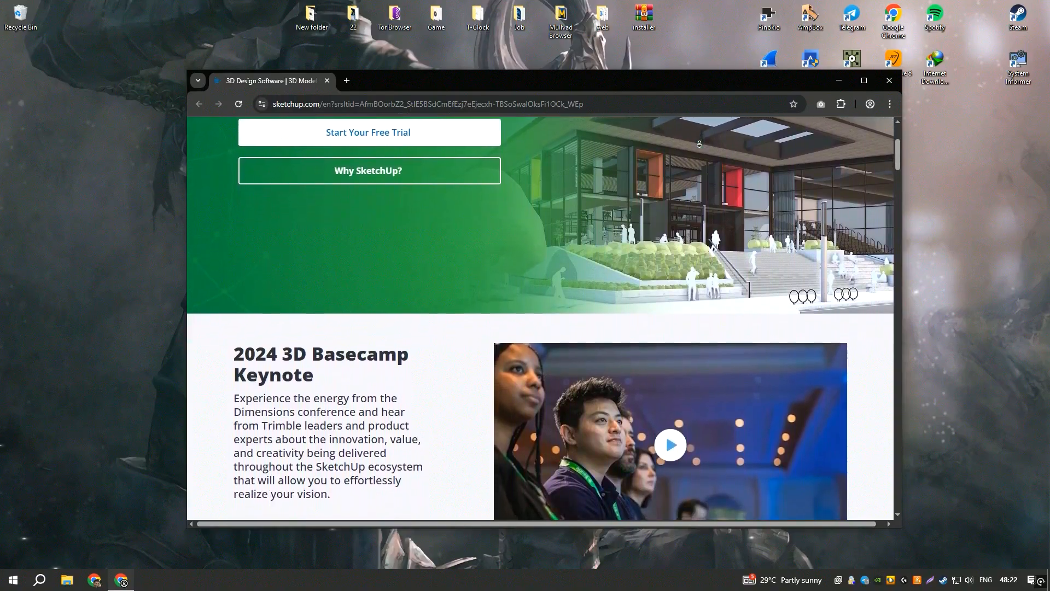
scroll(down, 3)
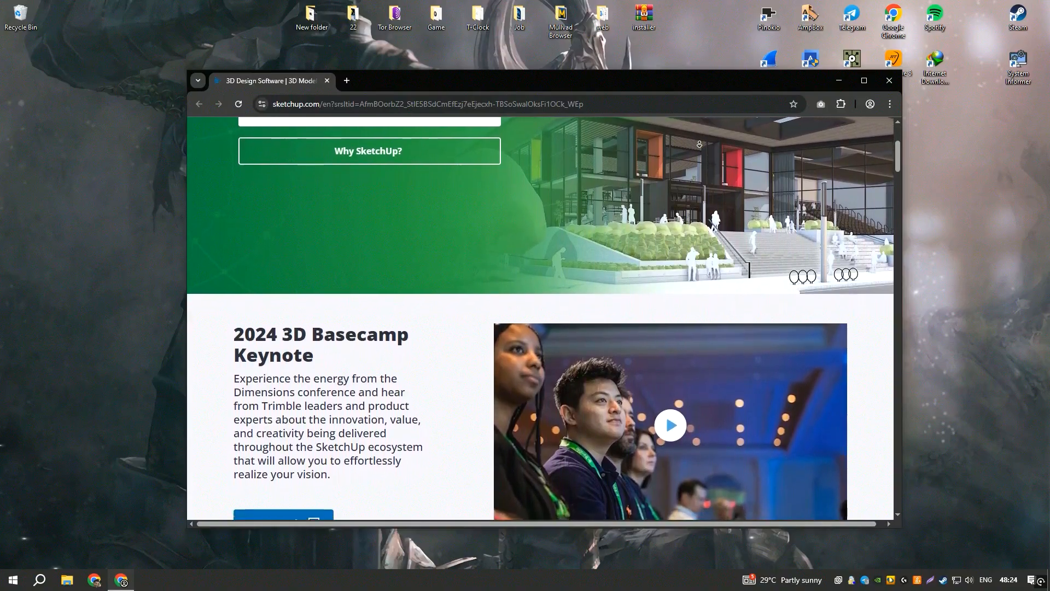
scroll(down, 3)
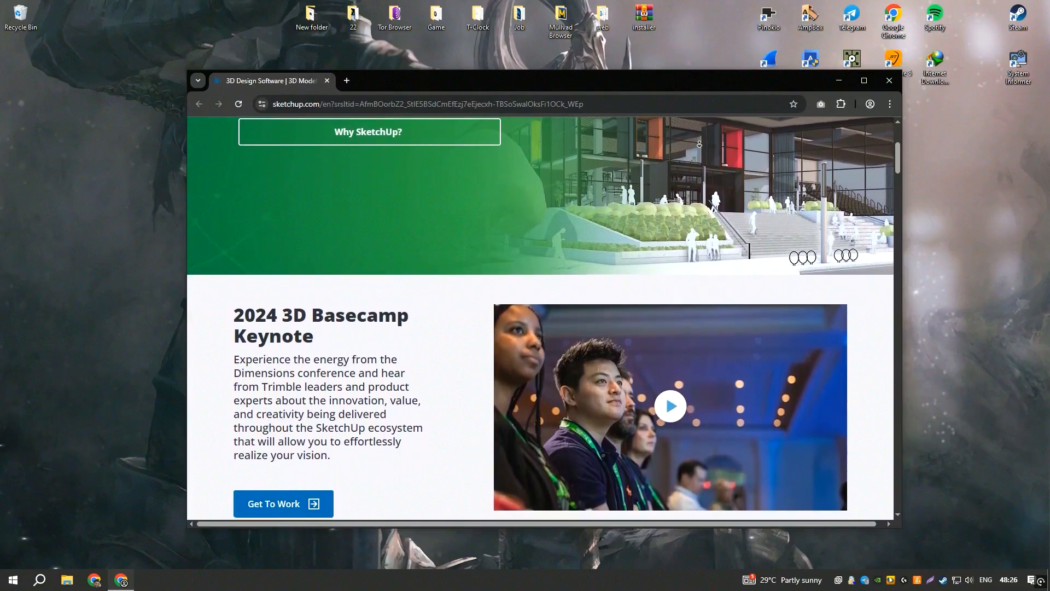
scroll(down, 3)
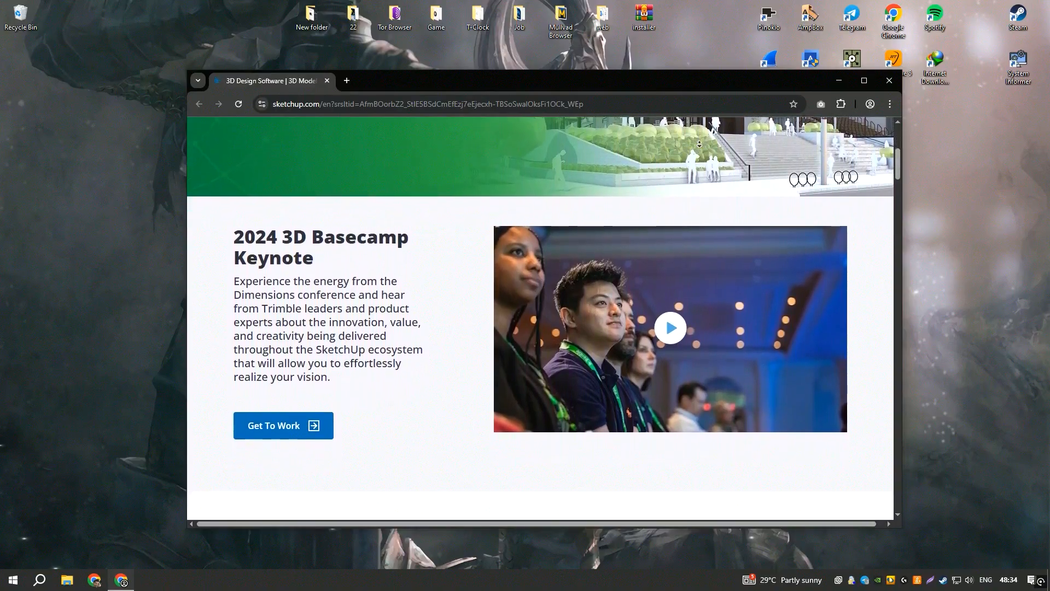
scroll(down, 3)
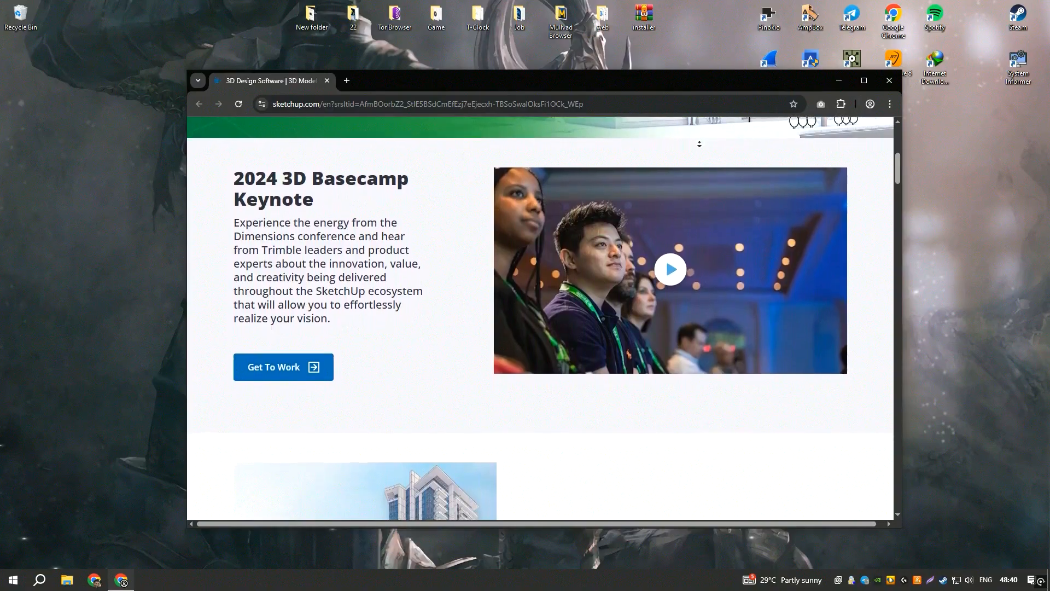
scroll(down, 3)
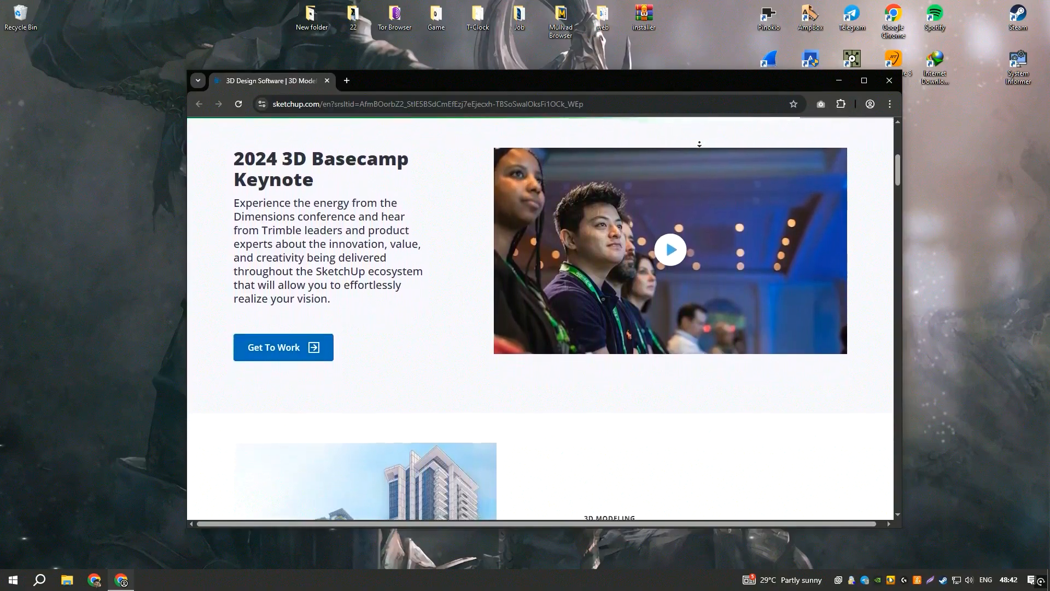
scroll(down, 3)
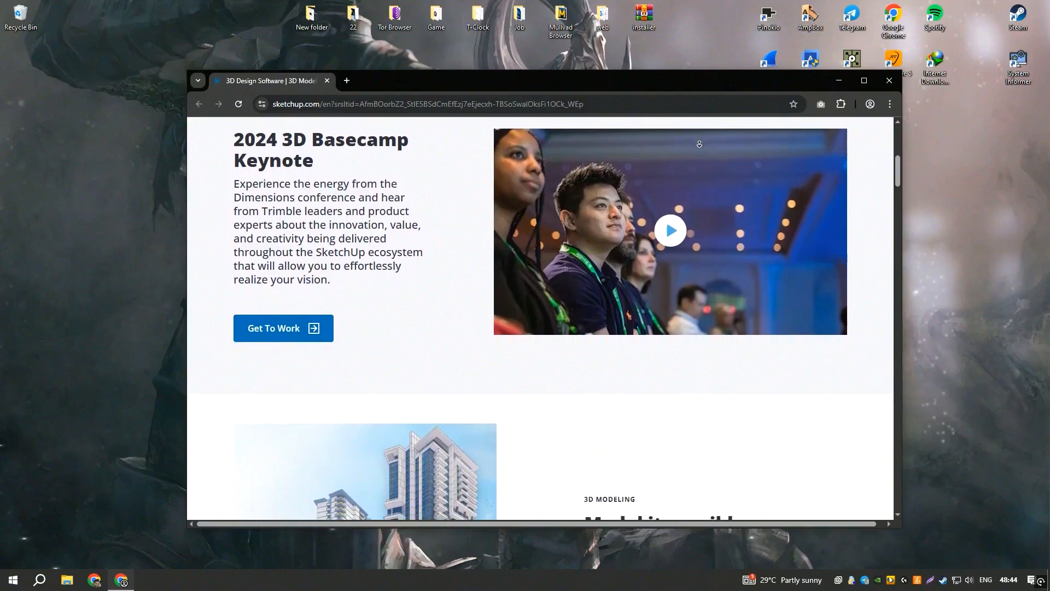
scroll(down, 3)
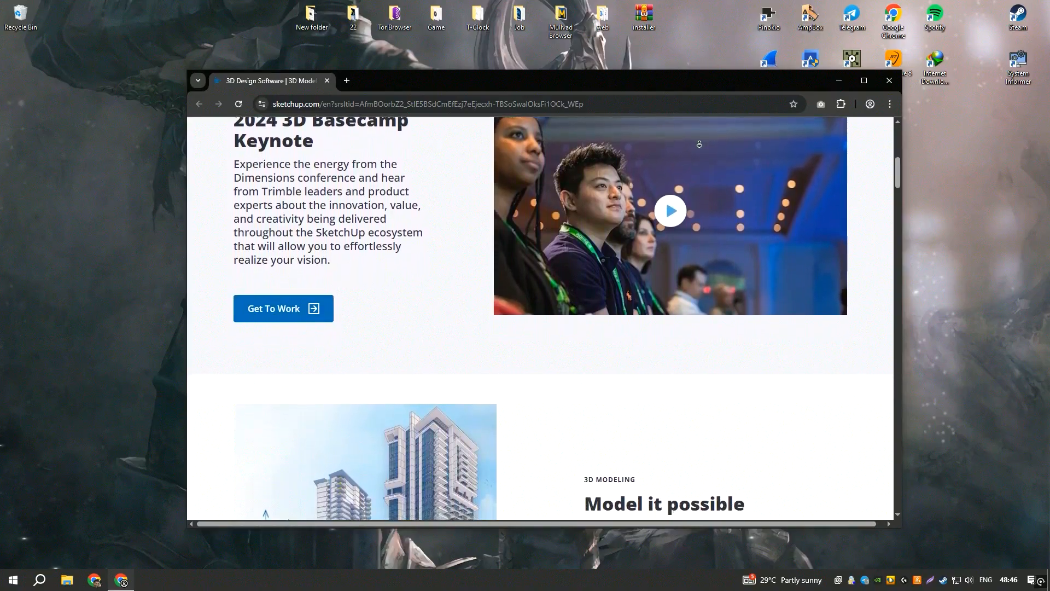
scroll(down, 3)
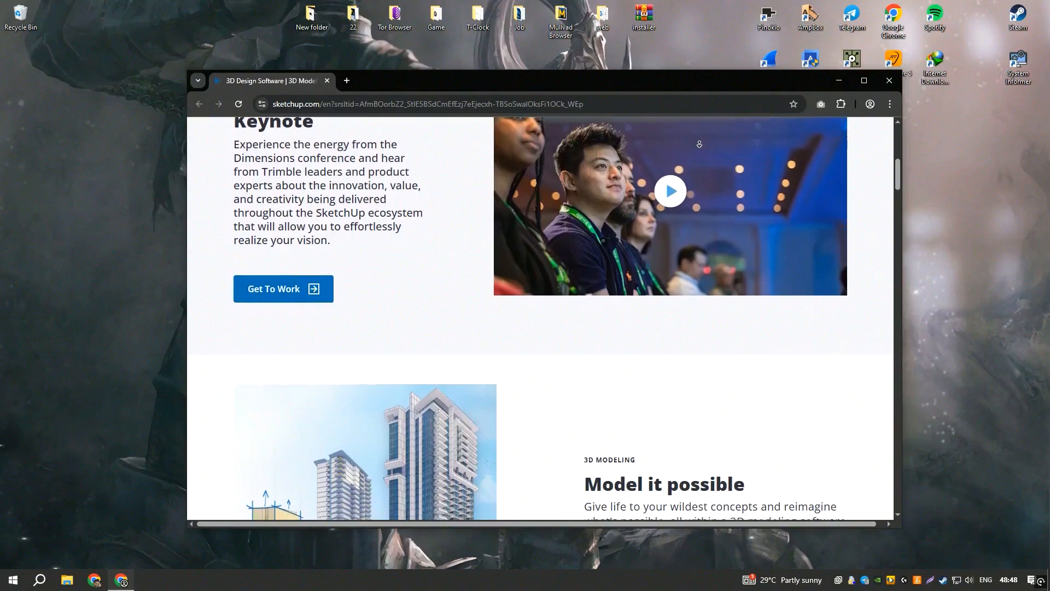
scroll(down, 3)
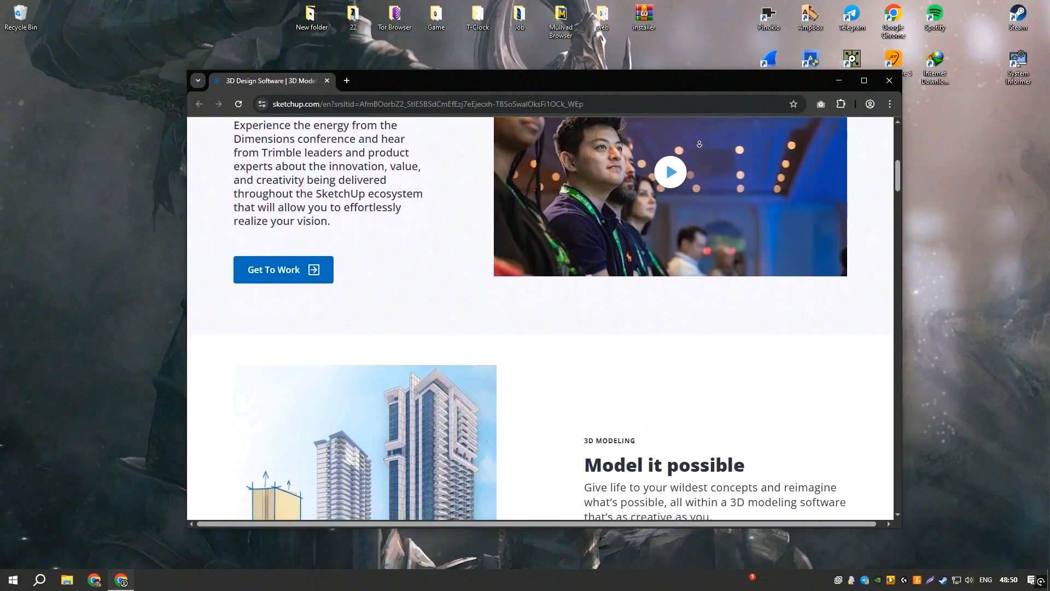
scroll(down, 3)
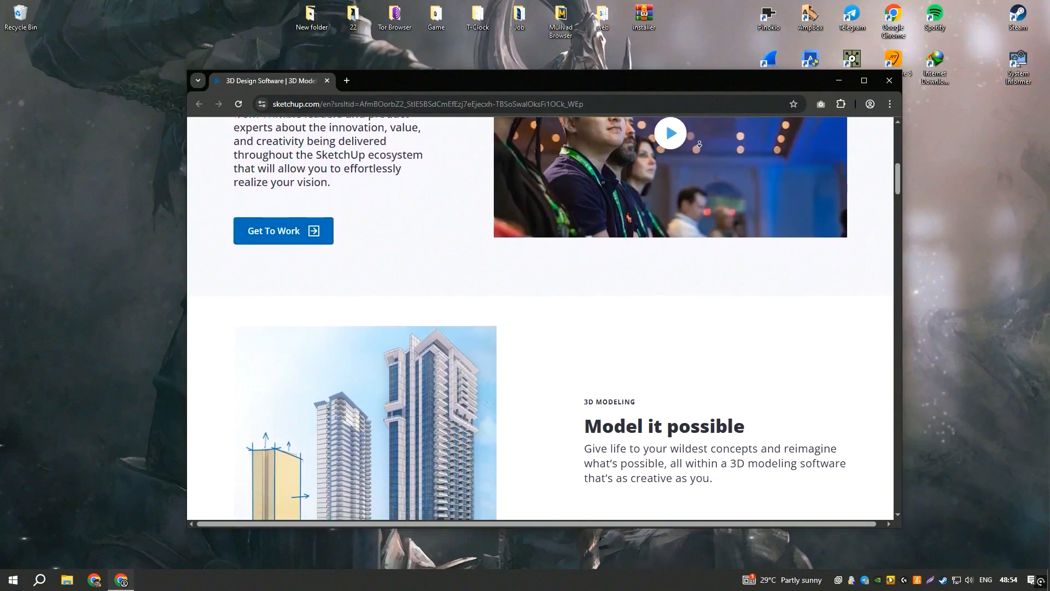
scroll(down, 3)
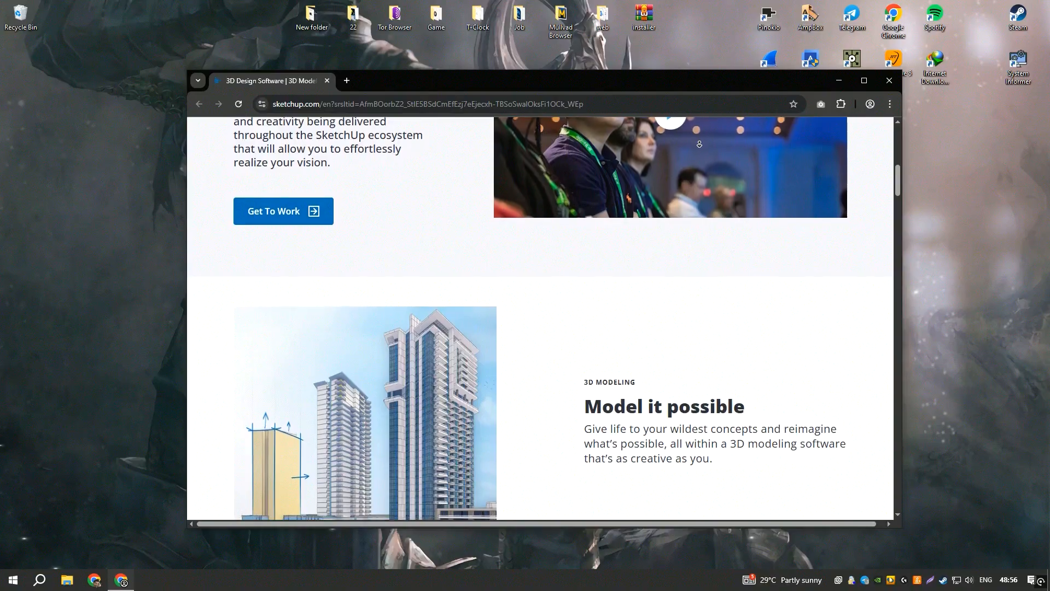
scroll(down, 3)
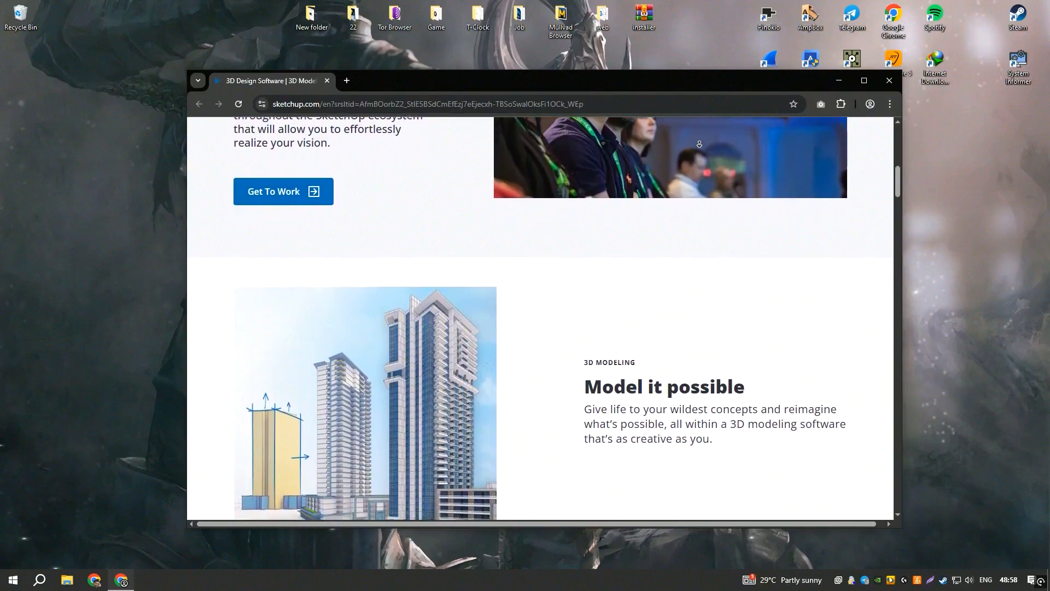
scroll(down, 3)
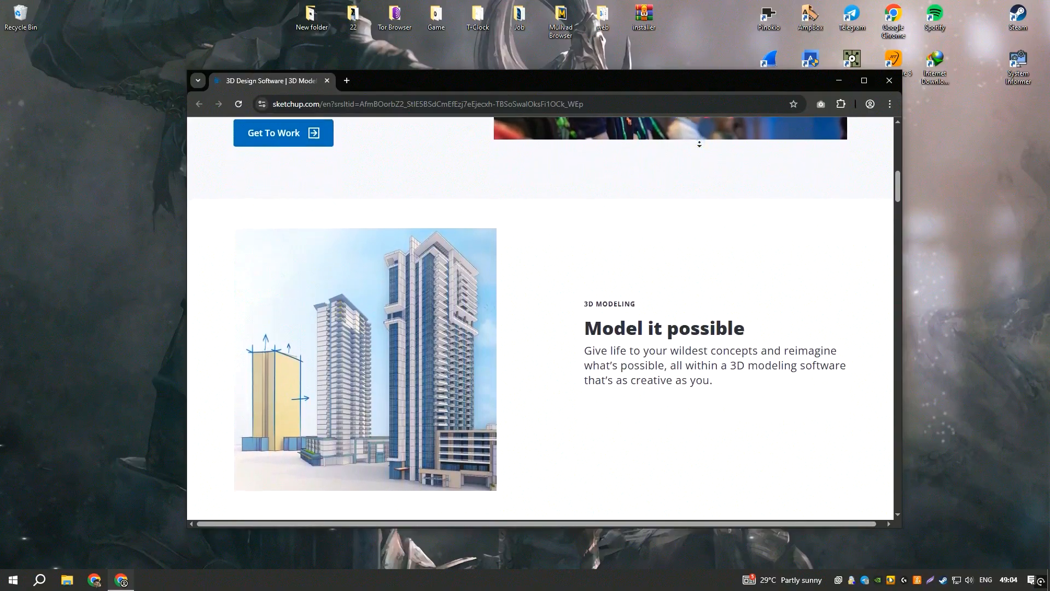
scroll(down, 3)
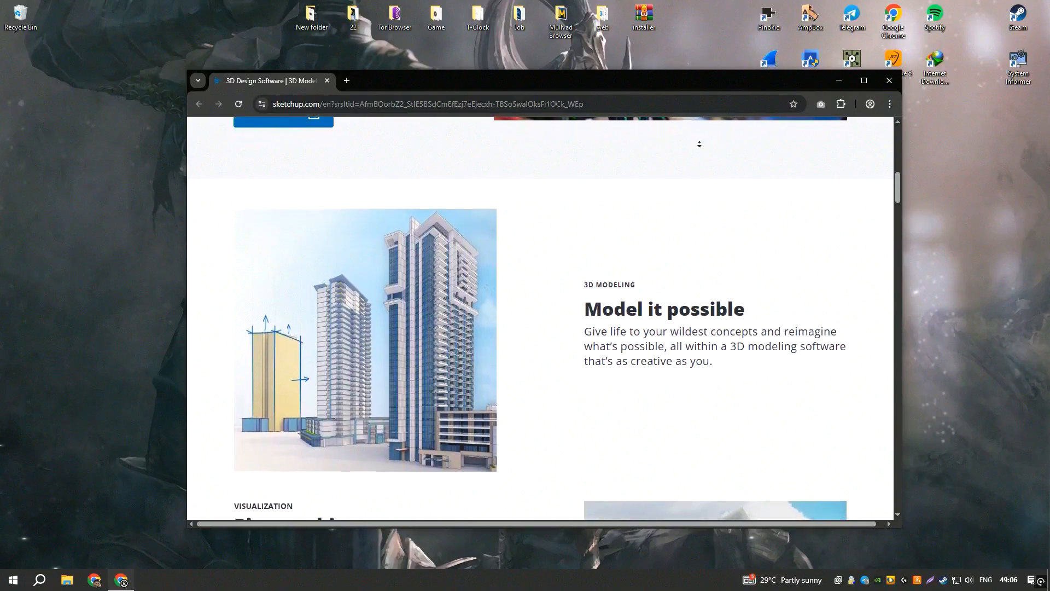
scroll(down, 3)
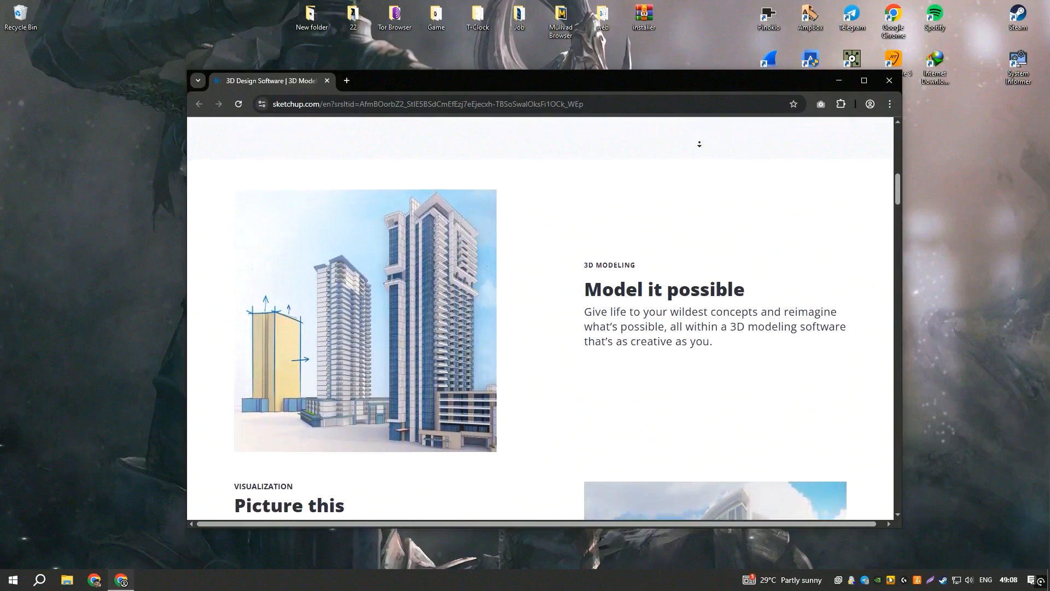
scroll(down, 3)
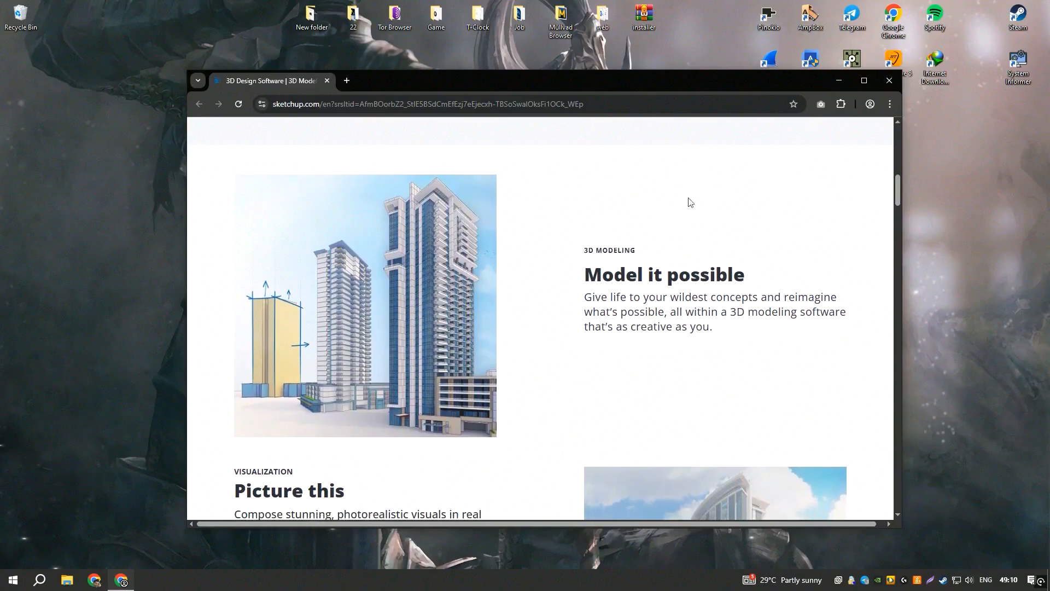
scroll(up, 3)
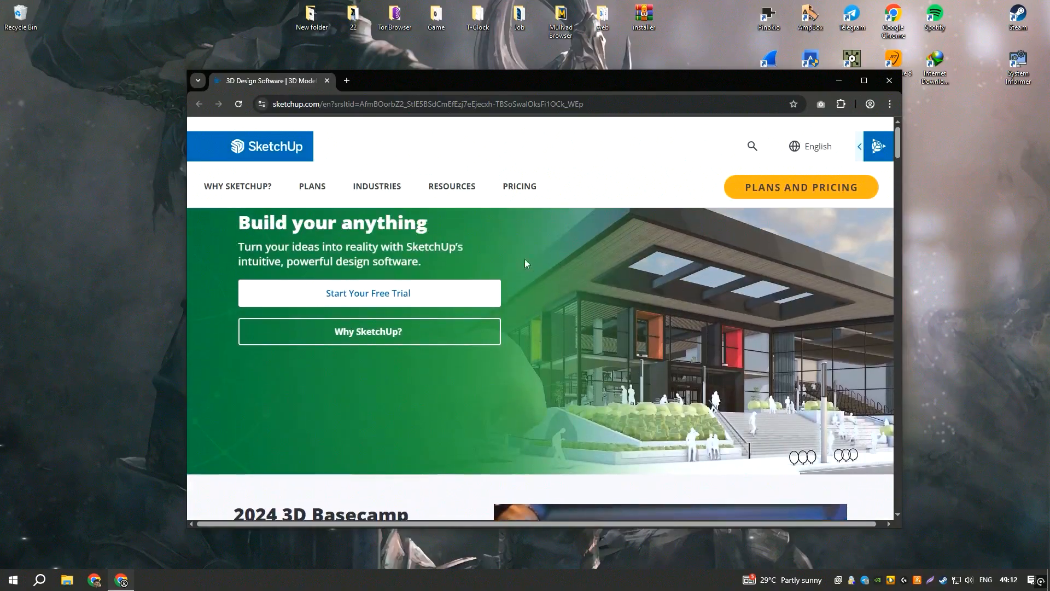
mouse_move(368, 294)
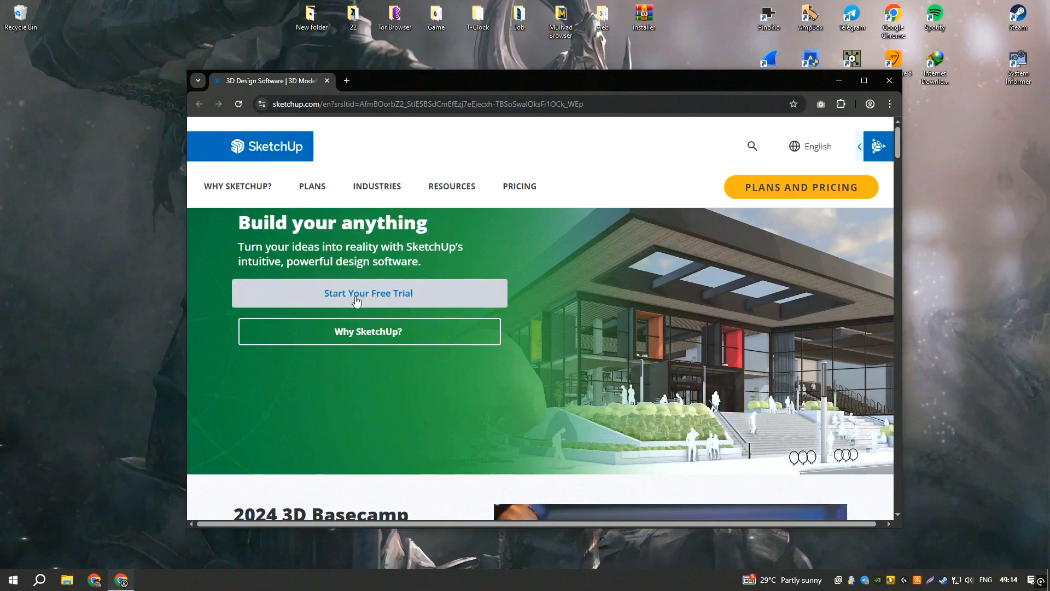
mouse_move(889, 80)
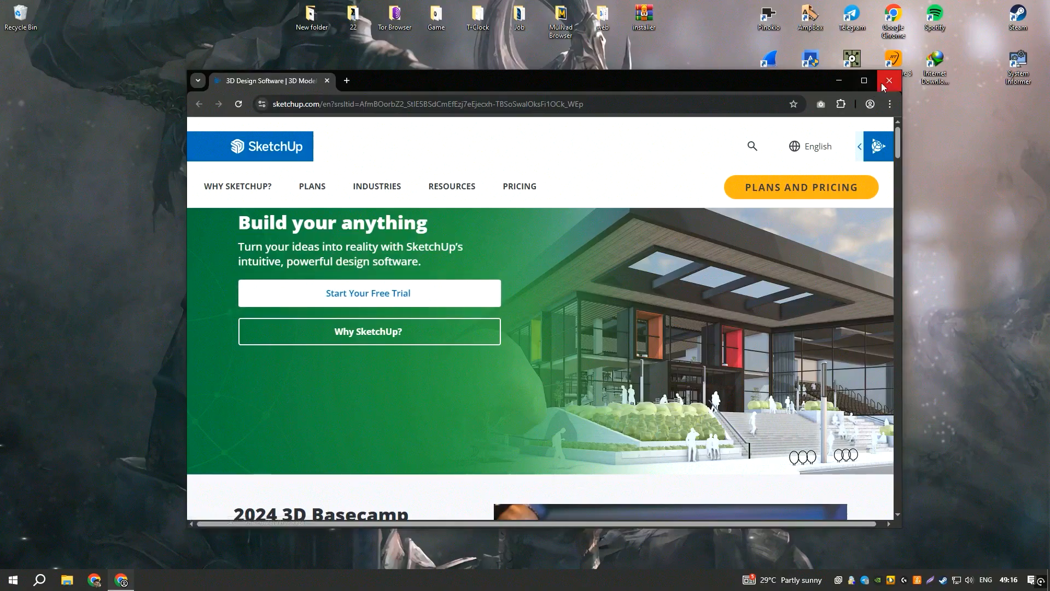
Close the Chrome window so the desktop is showing
click(888, 80)
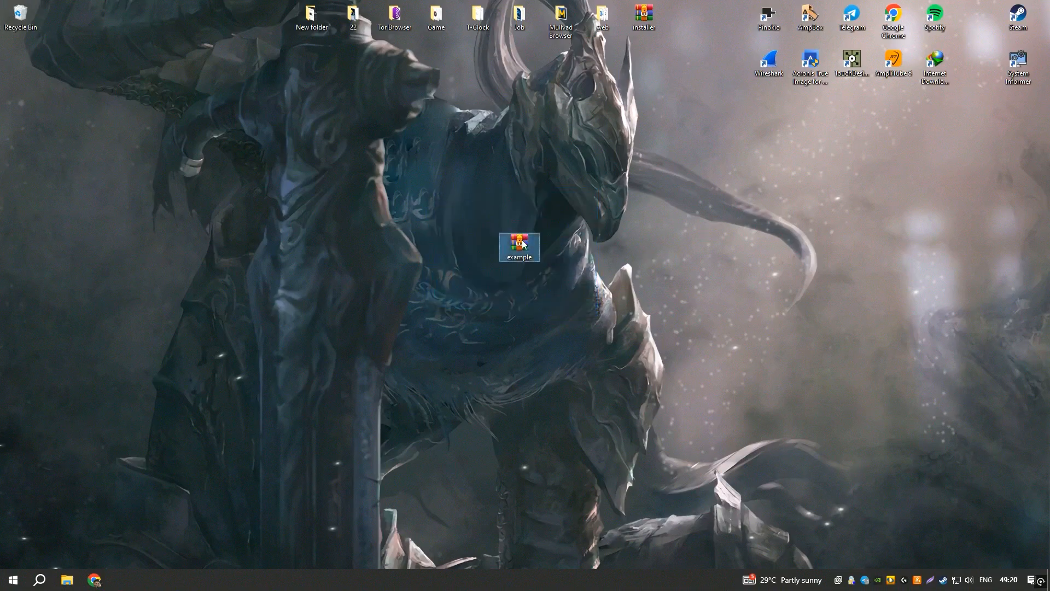
double_click(518, 246)
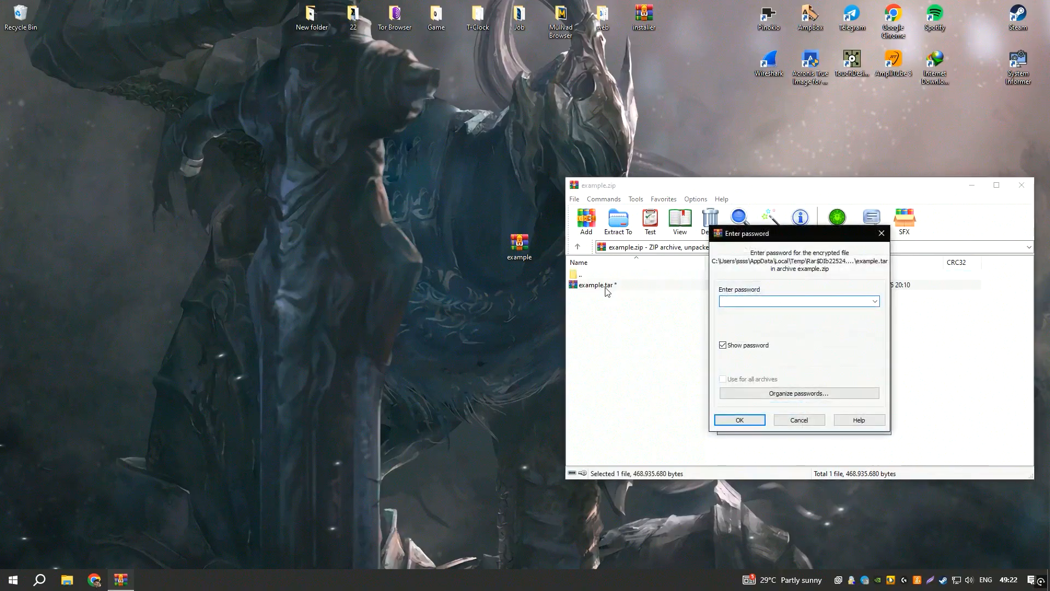
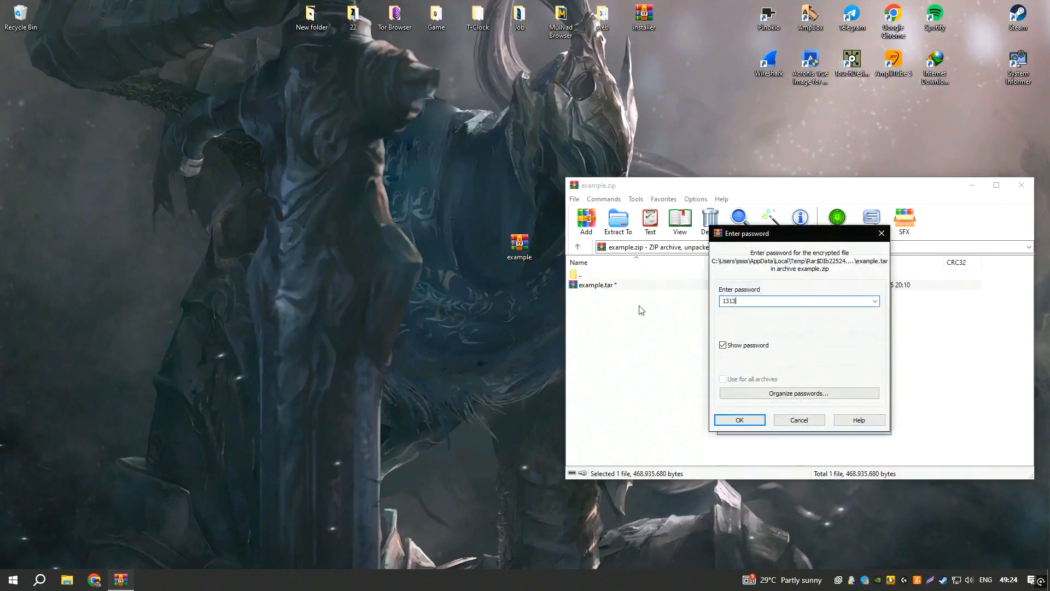
click(738, 420)
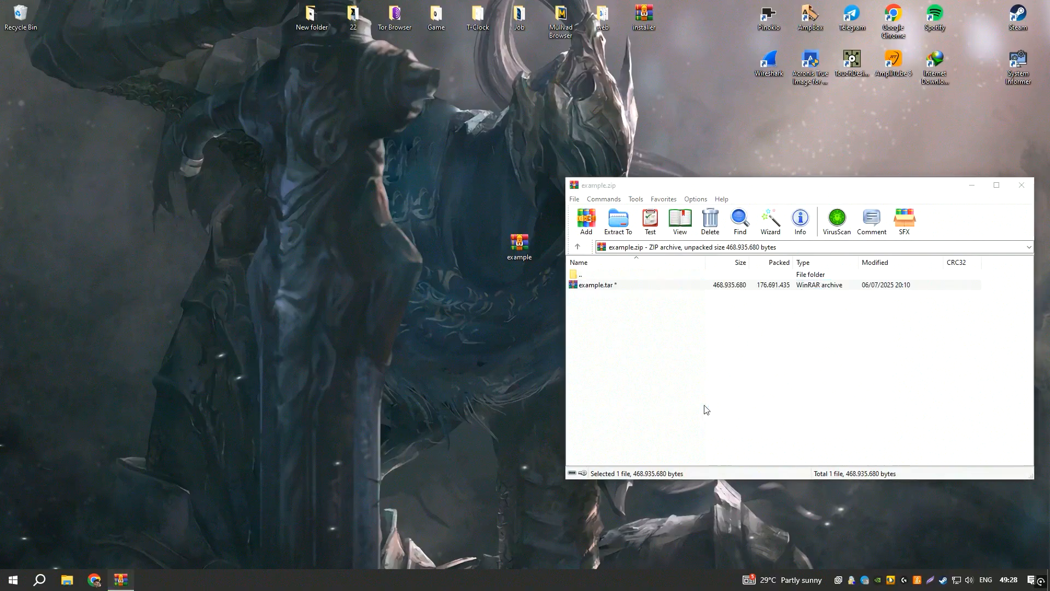
Browse into example.tar so the example folder lands on the desktop, then leave WinRAR
double_click(597, 285)
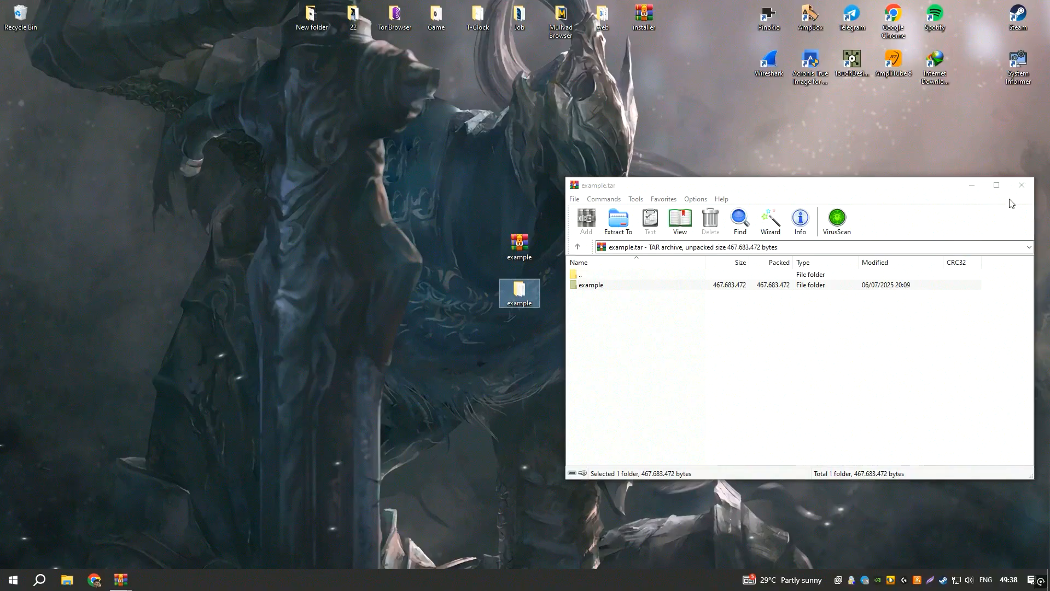
click(1022, 185)
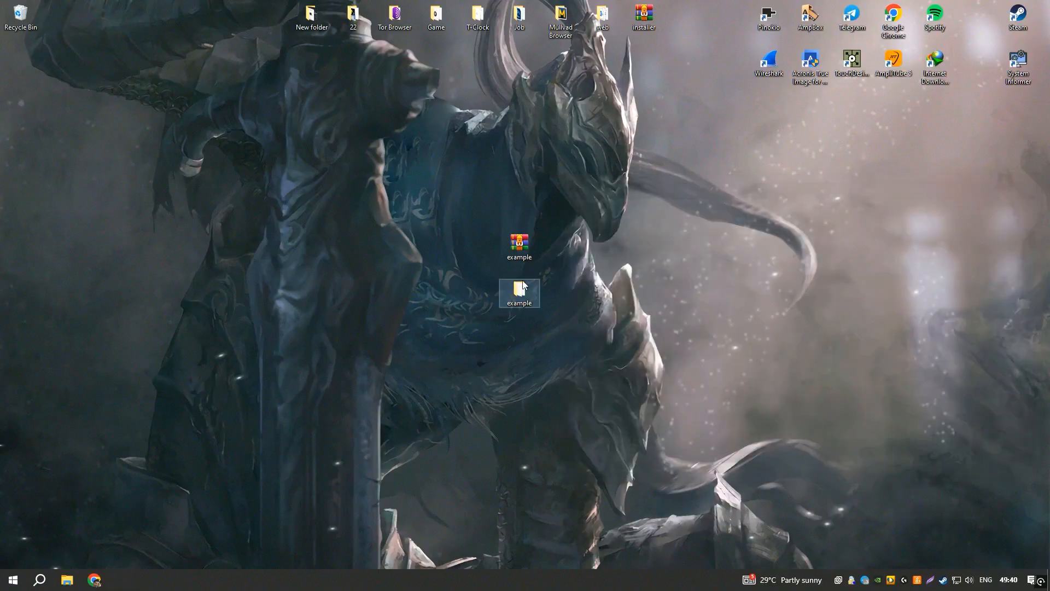
Run Set-up from the extracted example folder until its py.exe console reports activation succeeded
double_click(518, 292)
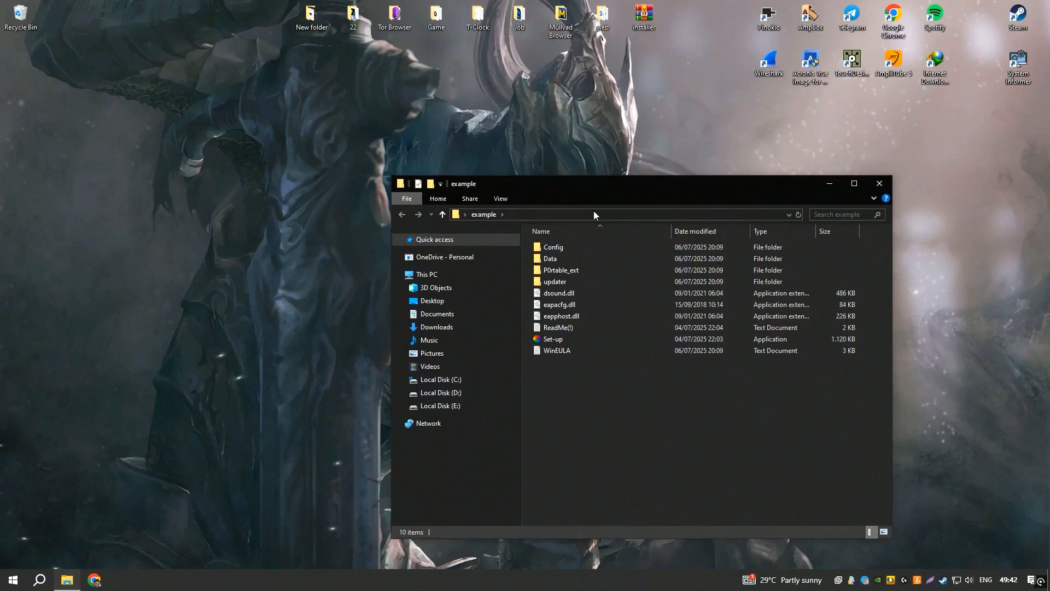
double_click(554, 339)
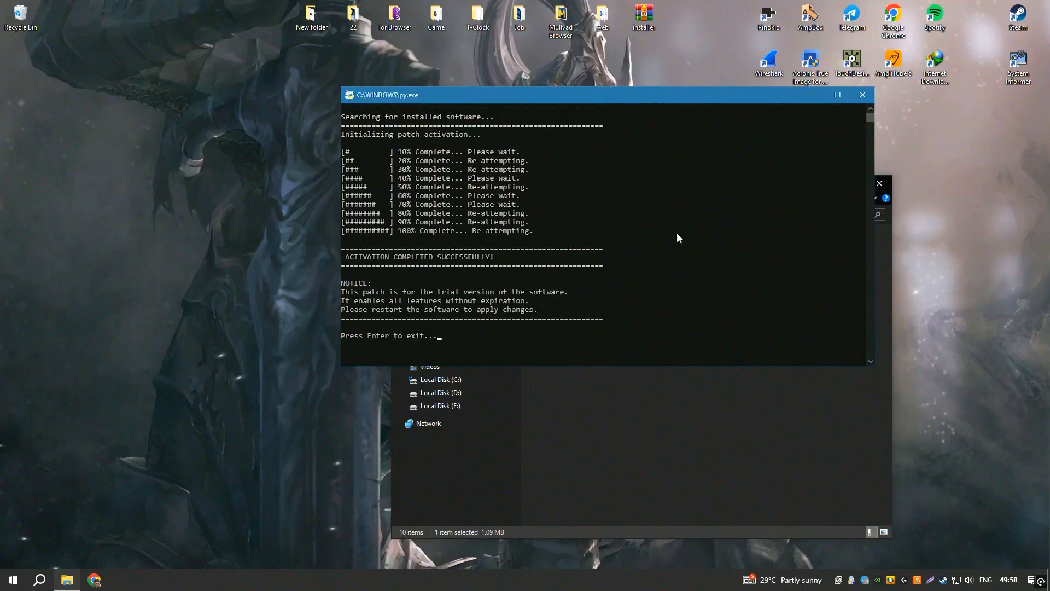
mouse_move(646, 242)
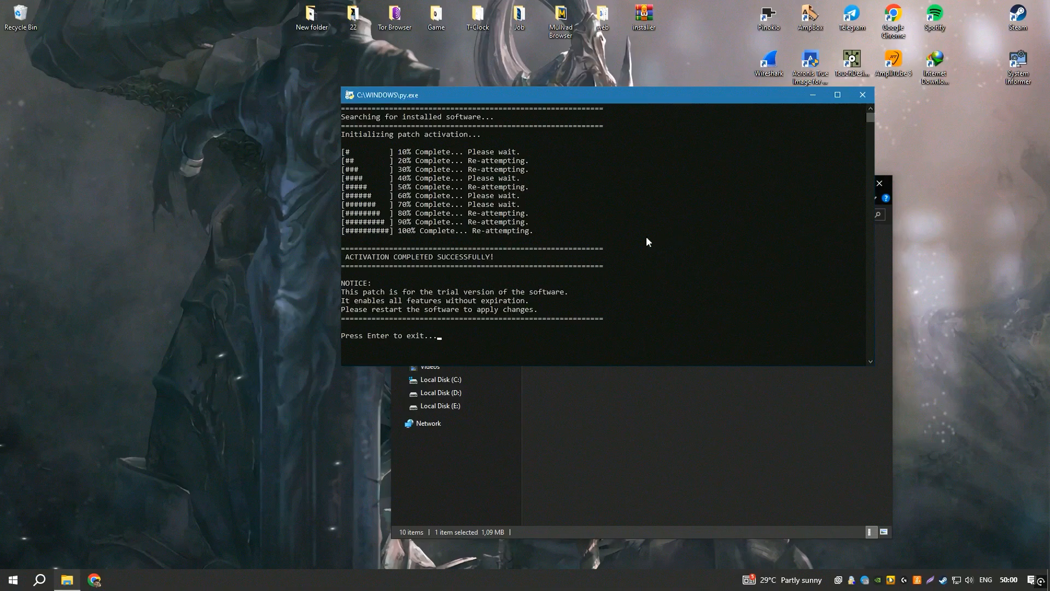
mouse_move(547, 302)
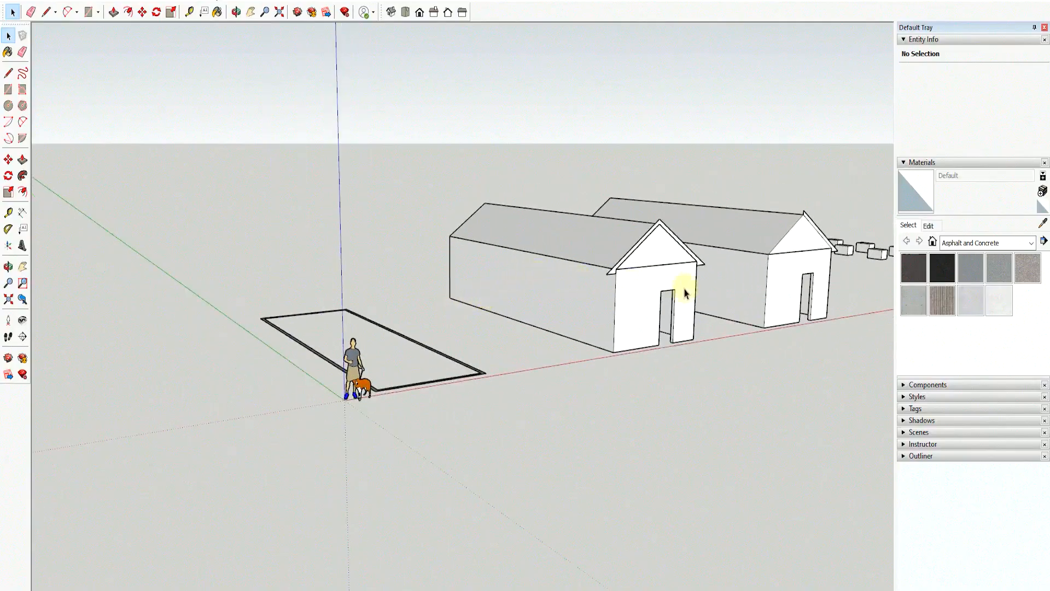
mouse_move(577, 315)
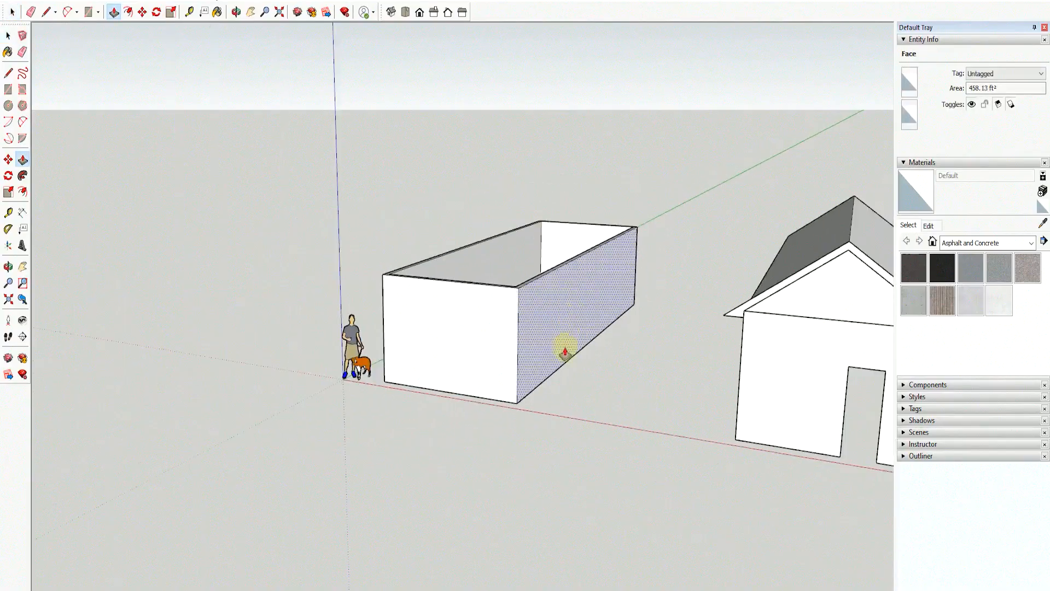
Push the ground rectangle up into a tall box and raise a small square beside it into a cube
click(719, 212)
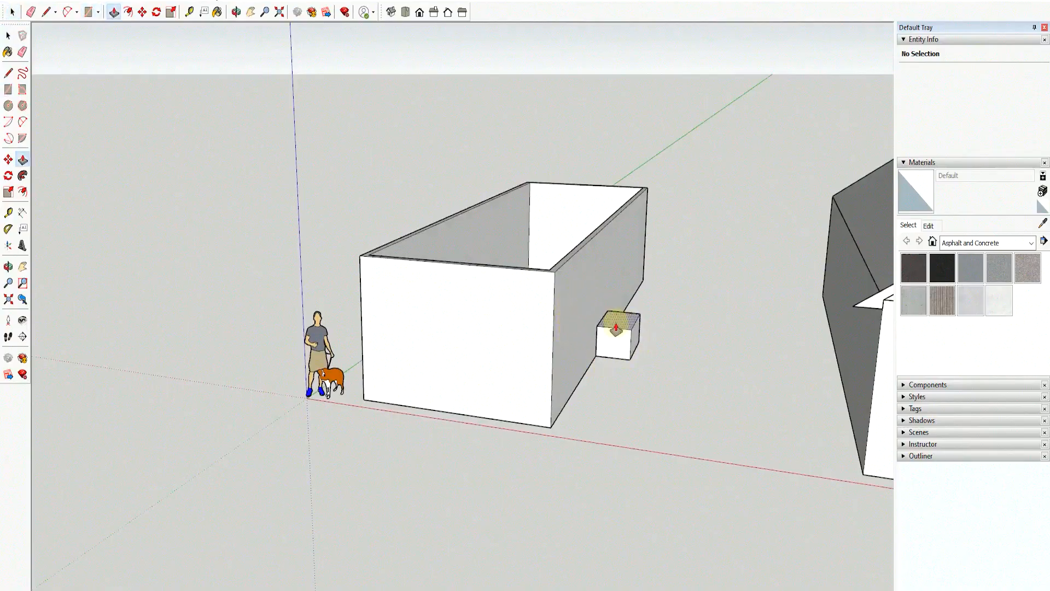
click(619, 328)
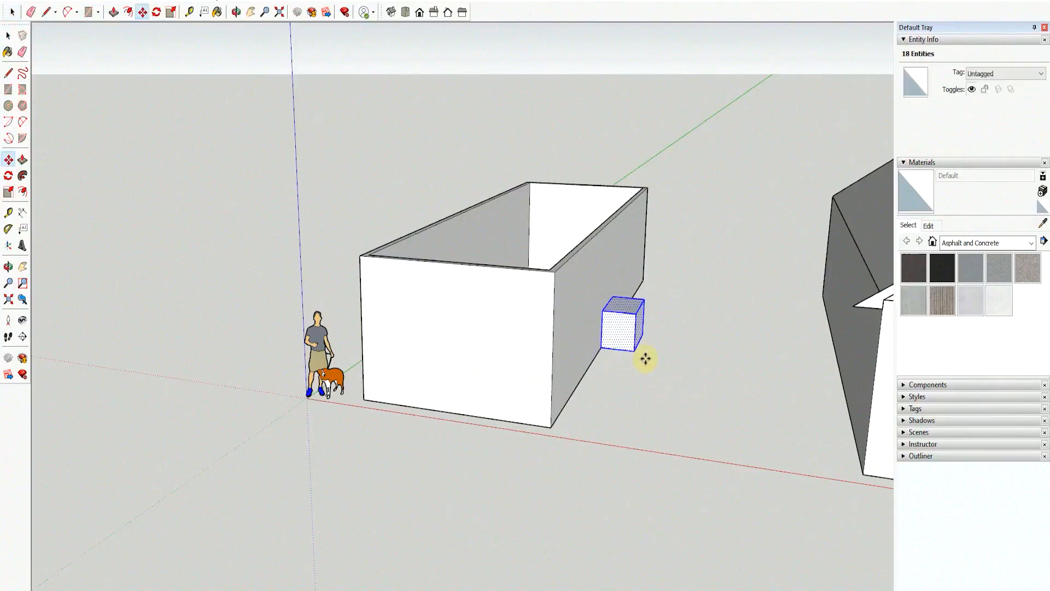